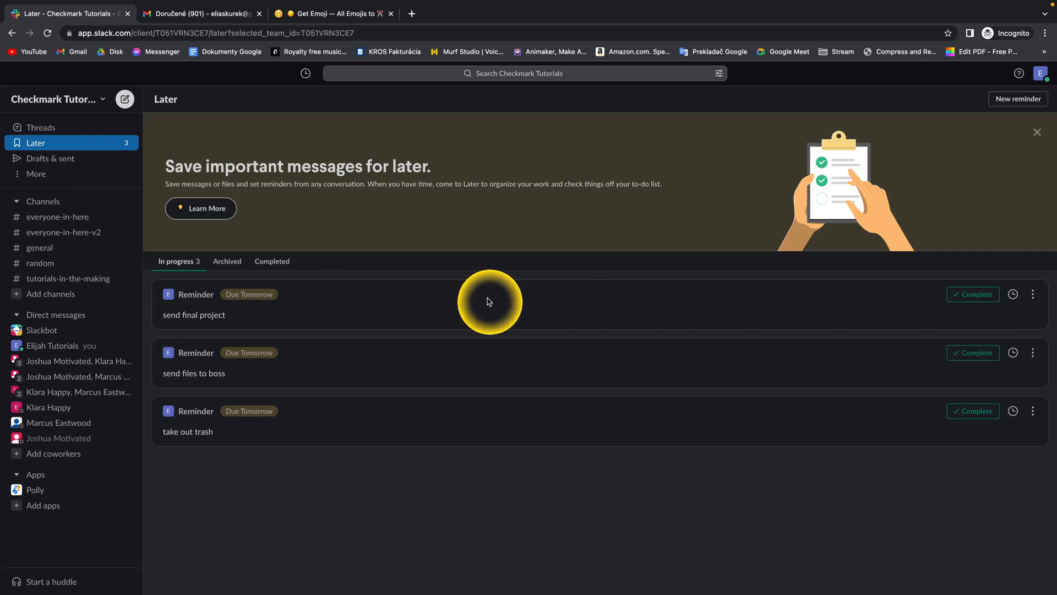
mouse_move(499, 296)
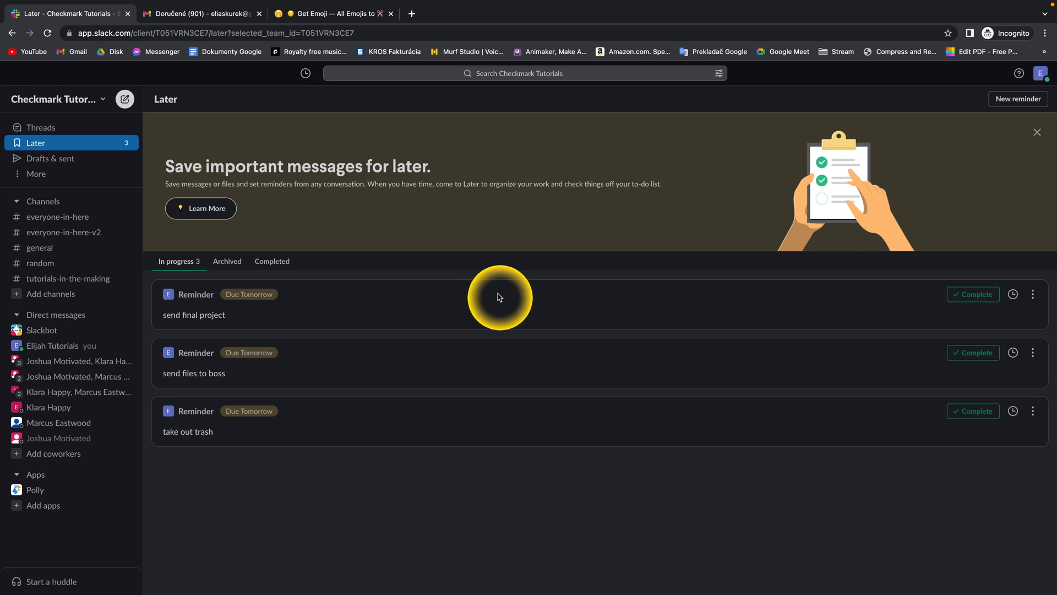
mouse_move(460, 295)
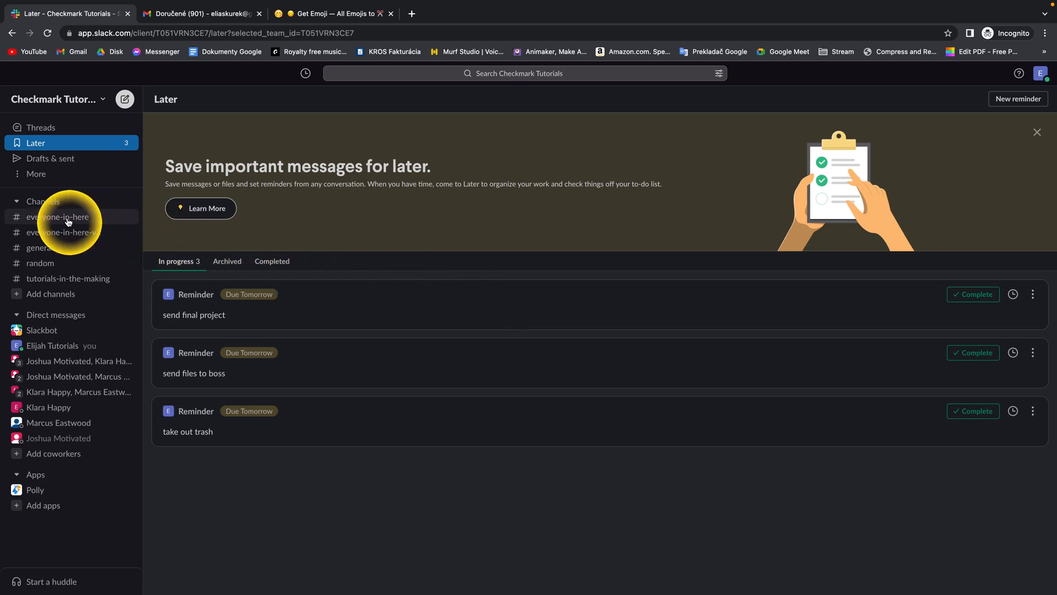
mouse_move(40, 248)
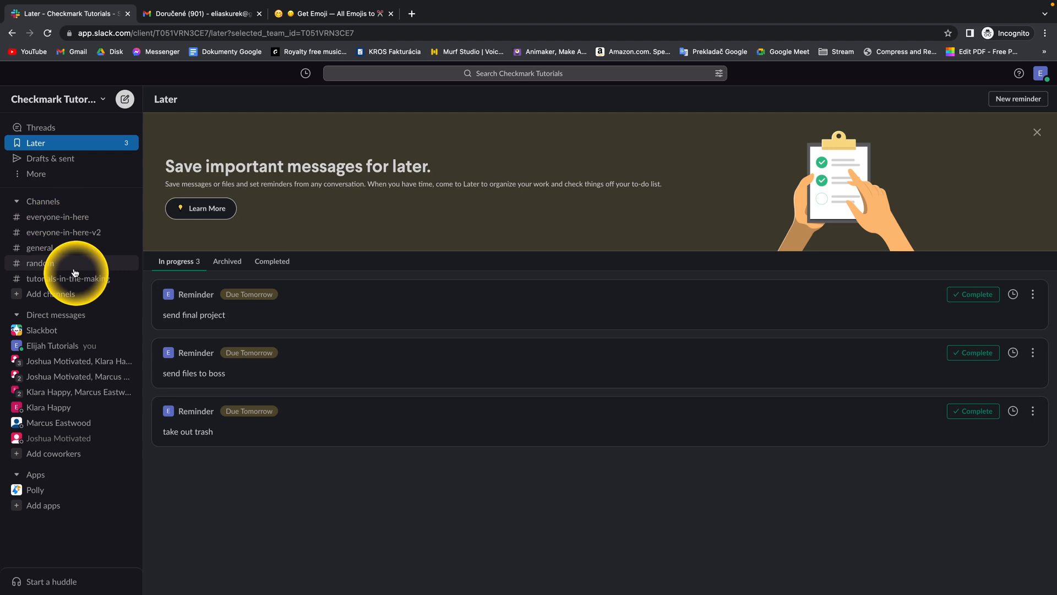
Open the #tutorials-in-the-making channel from the Channels sidebar
left_click(68, 278)
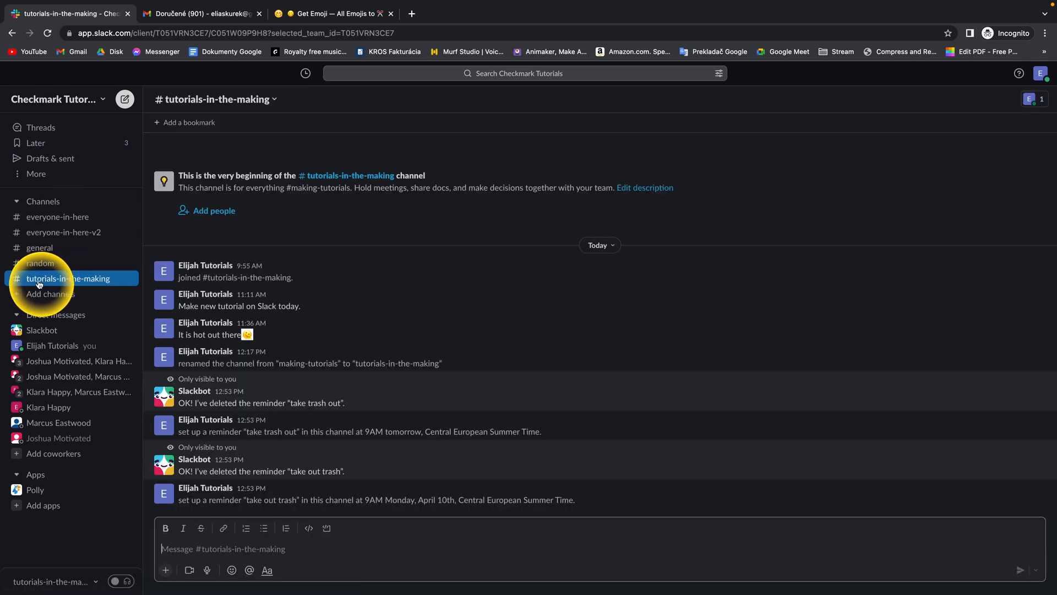
mouse_move(100, 282)
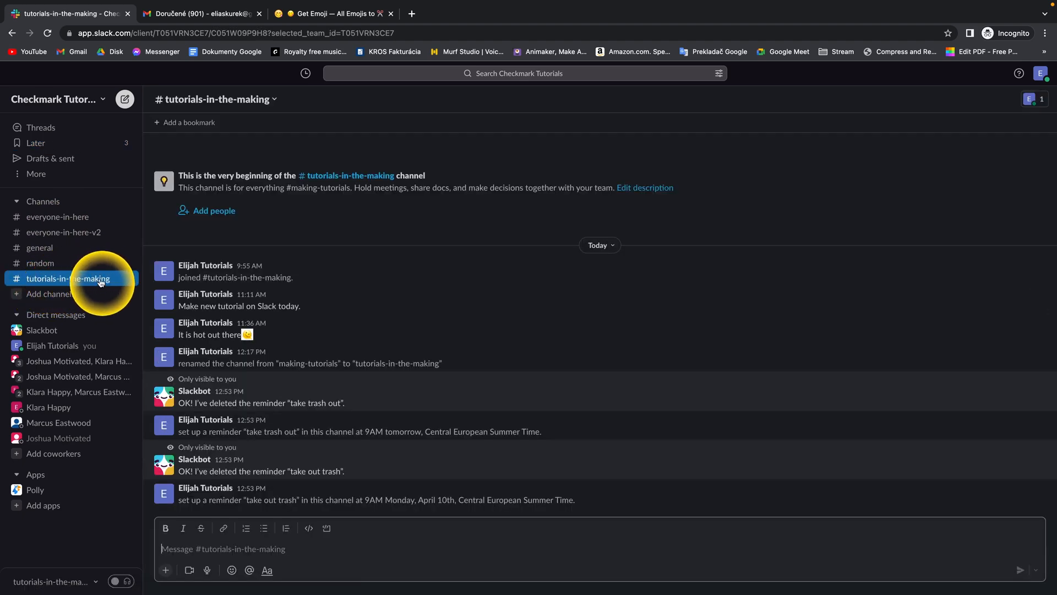
mouse_move(352, 214)
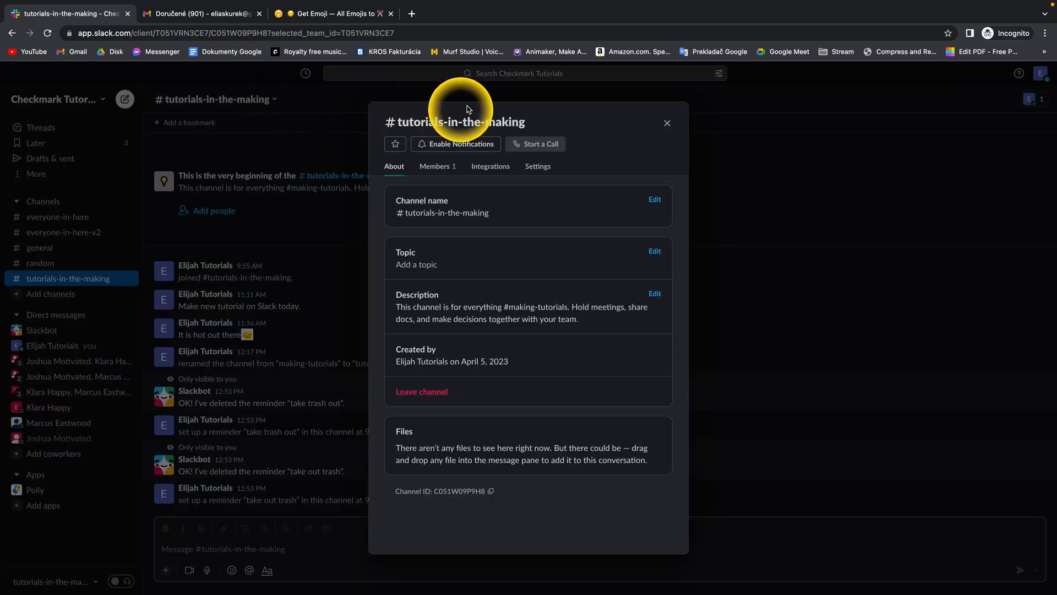
mouse_move(754, 213)
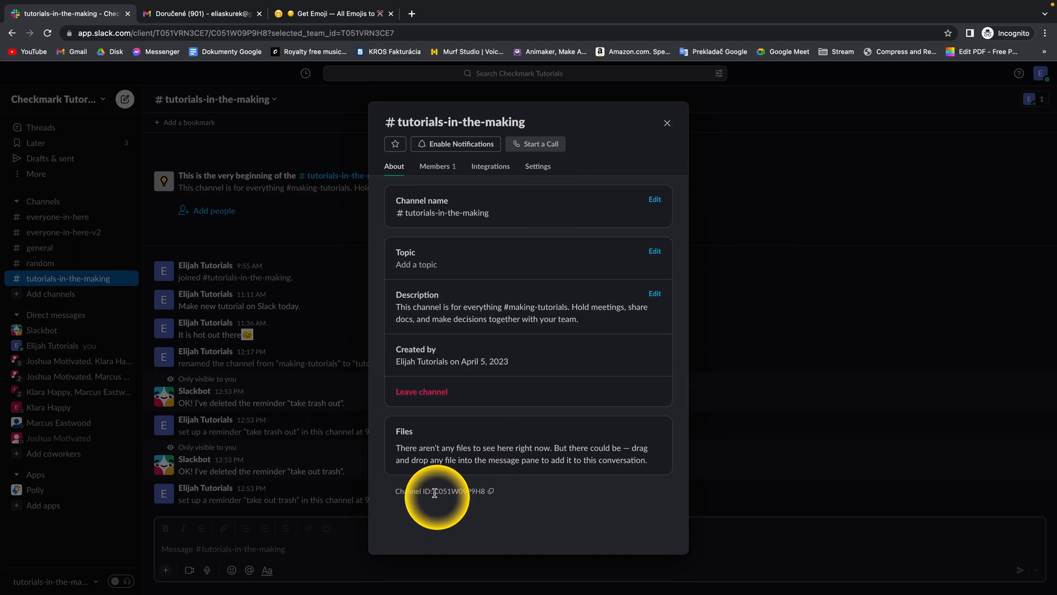
Select the channel ID text in the #tutorials-in-the-making details About tab
double_click(456, 491)
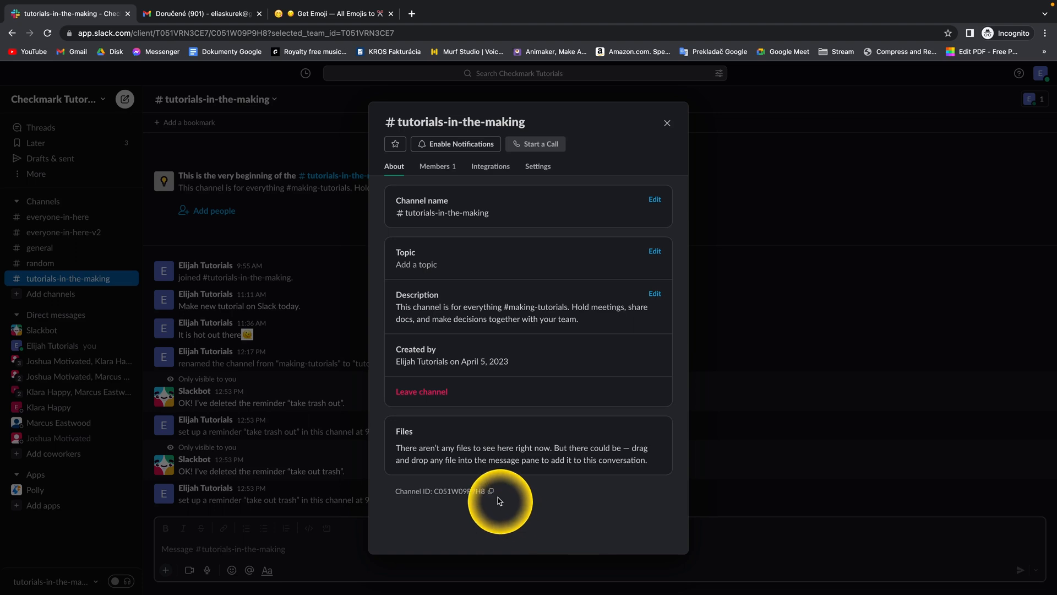
mouse_move(490, 491)
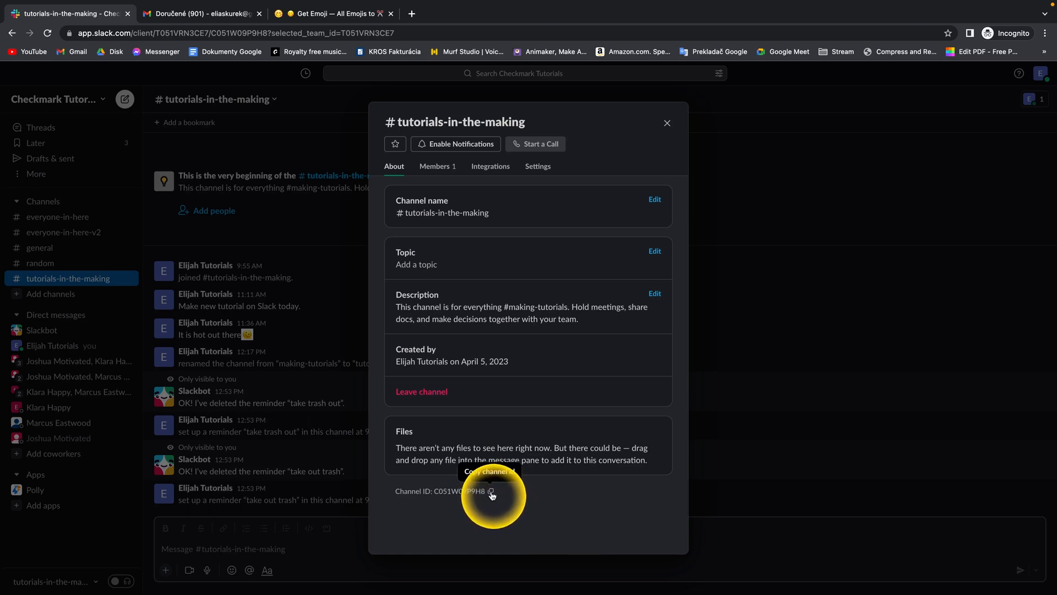
left_click(492, 491)
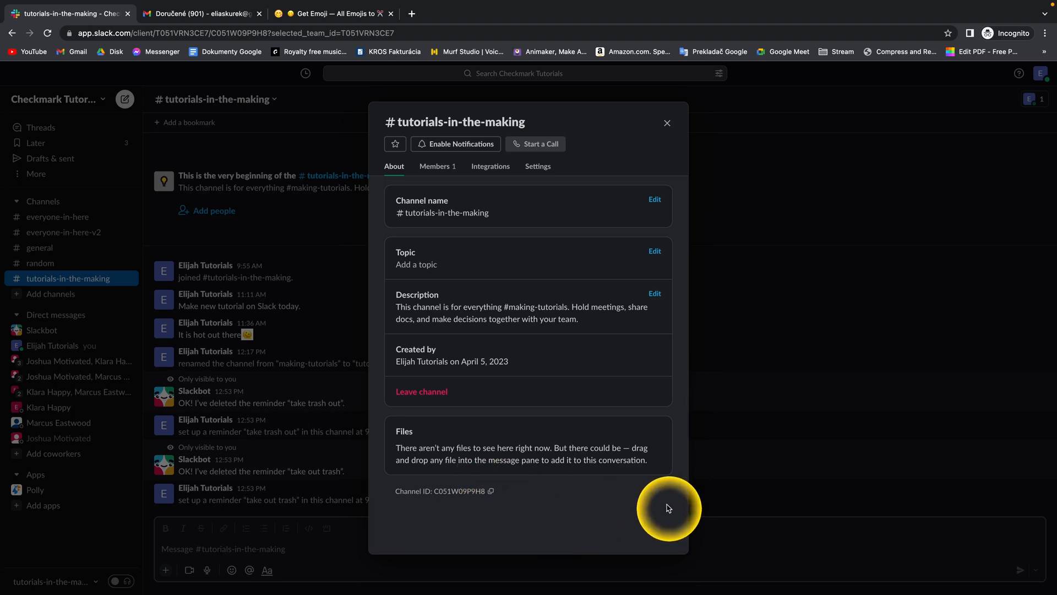
mouse_move(652, 490)
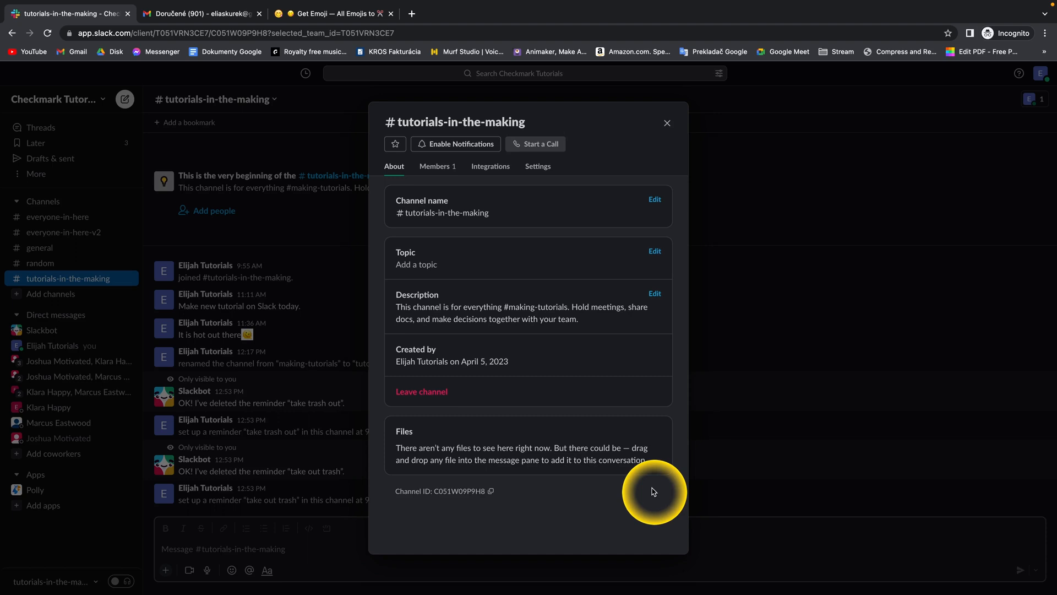